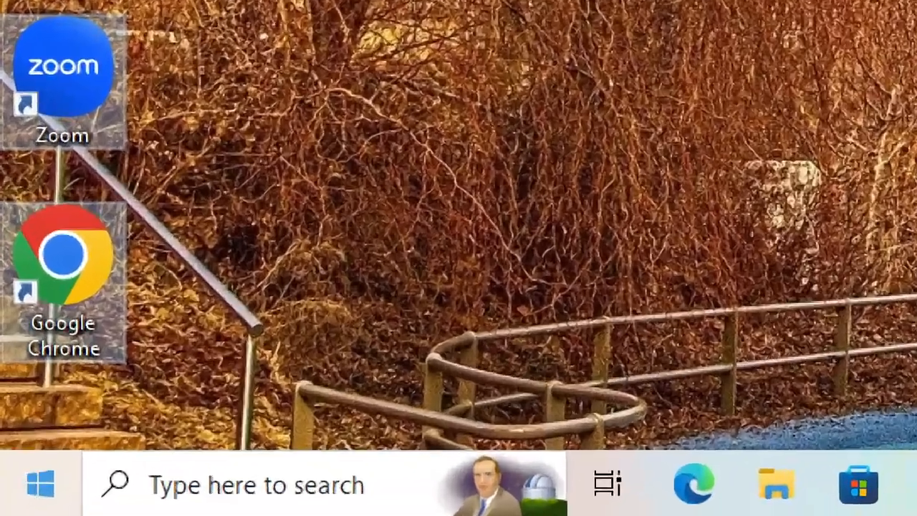
# - Reach the Update & Security section of Settings from the Start menu
pyautogui.click(42, 484)
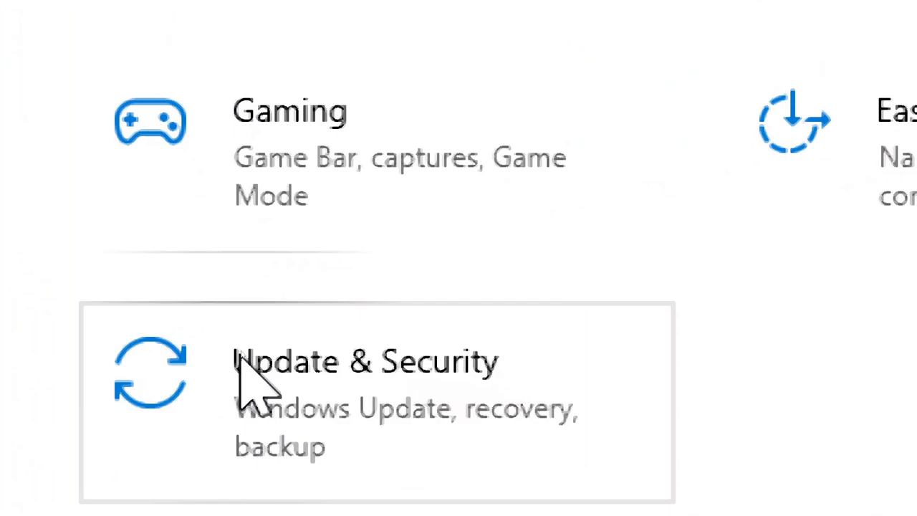
pyautogui.click(365, 361)
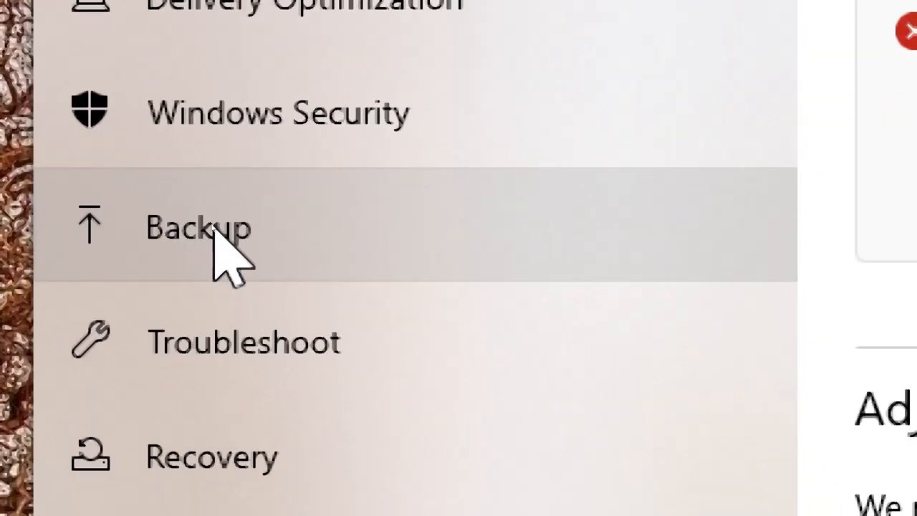
# - Reach the legacy Backup and Restore (Windows 7) tool from the Backup page
pyautogui.click(201, 226)
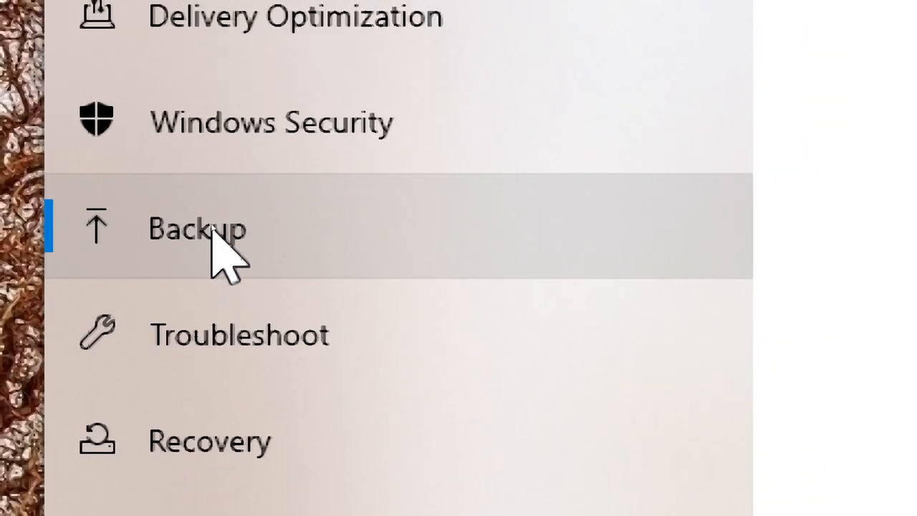
pyautogui.click(197, 227)
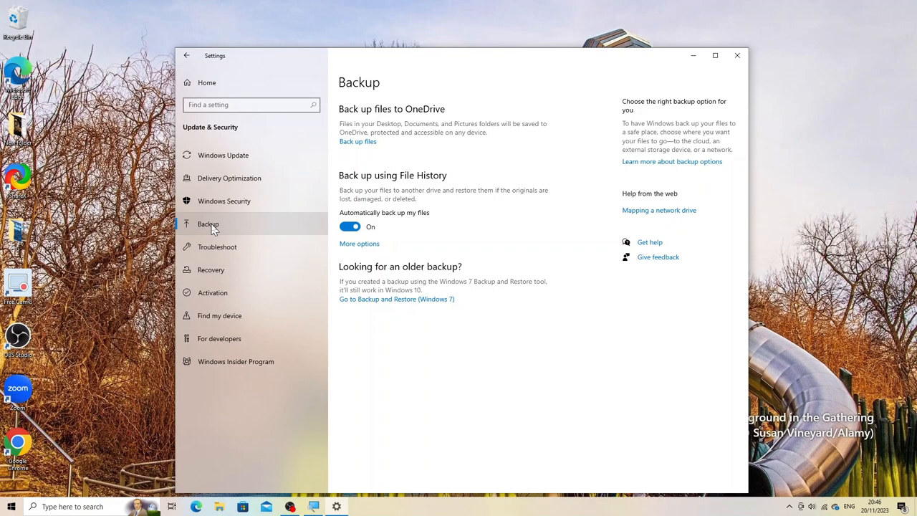
pyautogui.moveTo(289, 262)
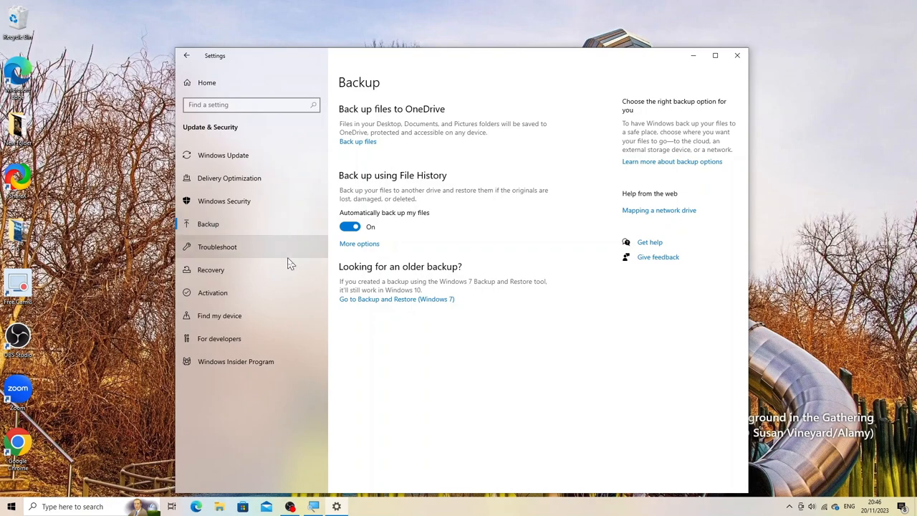
pyautogui.moveTo(356, 304)
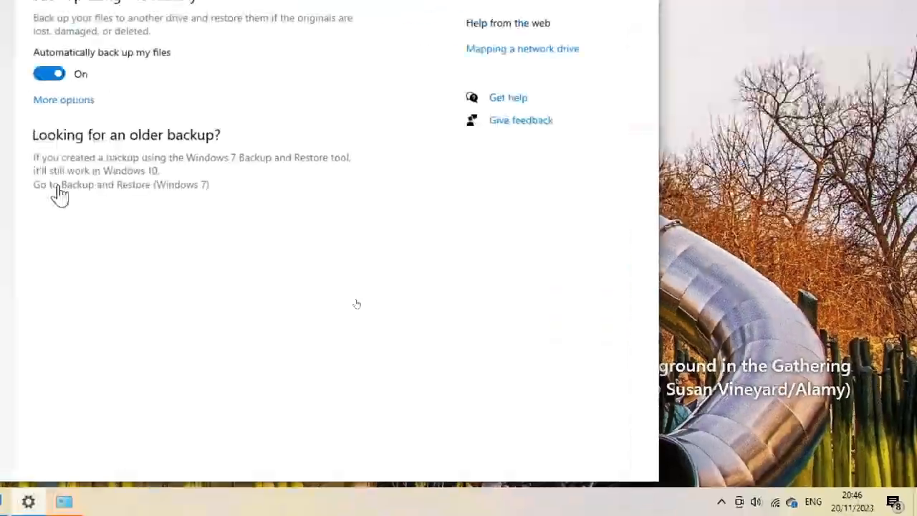
pyautogui.click(714, 54)
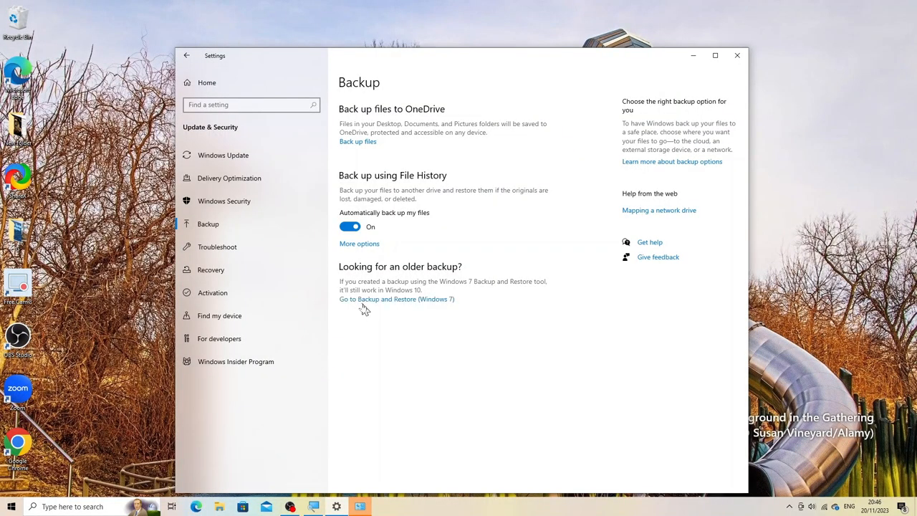
pyautogui.click(396, 299)
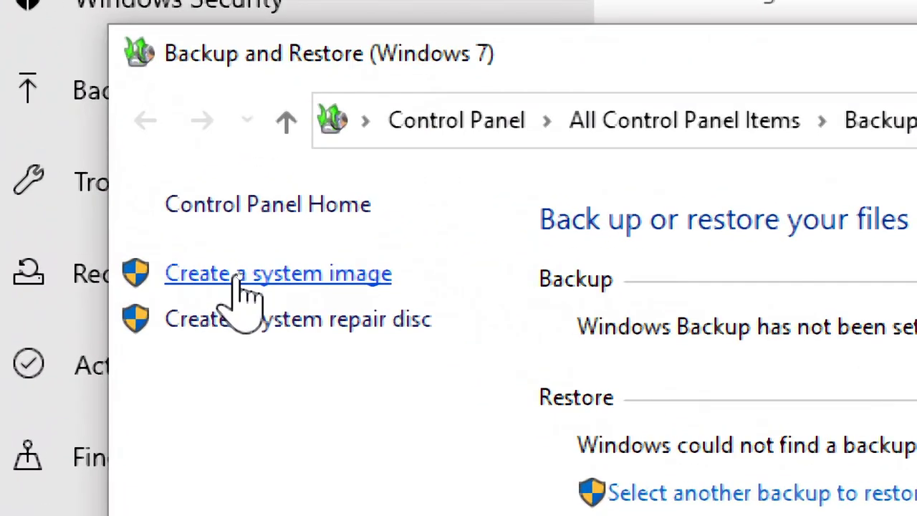
# - Start the Create a system image wizard with Local Disk (D:) as the save location
pyautogui.click(278, 272)
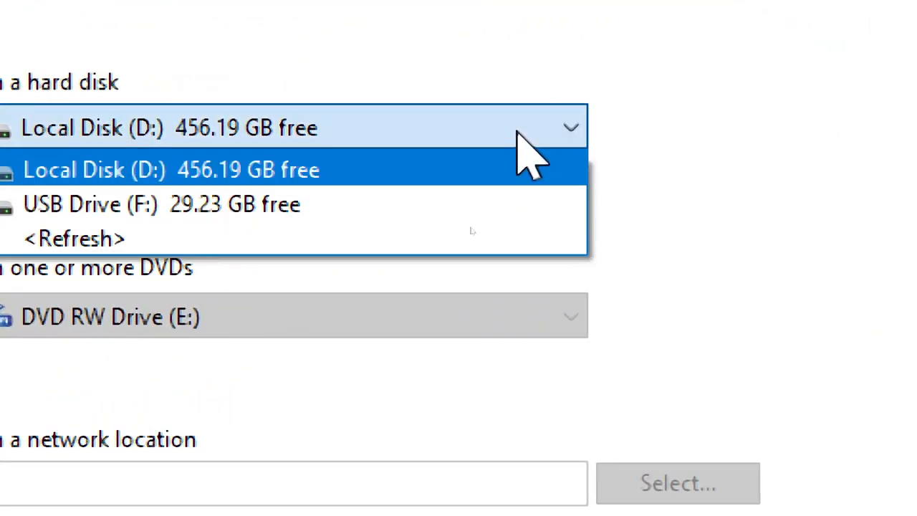
pyautogui.moveTo(126, 183)
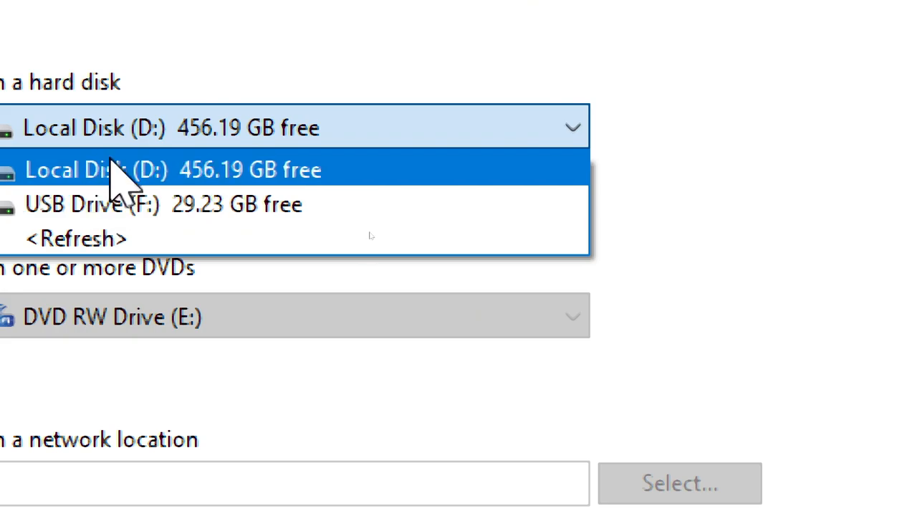
pyautogui.click(129, 169)
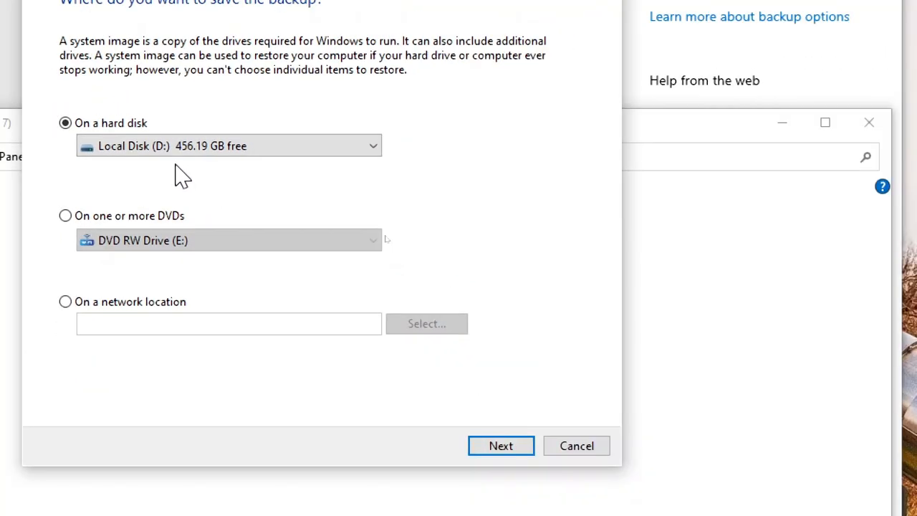
pyautogui.moveTo(501, 445)
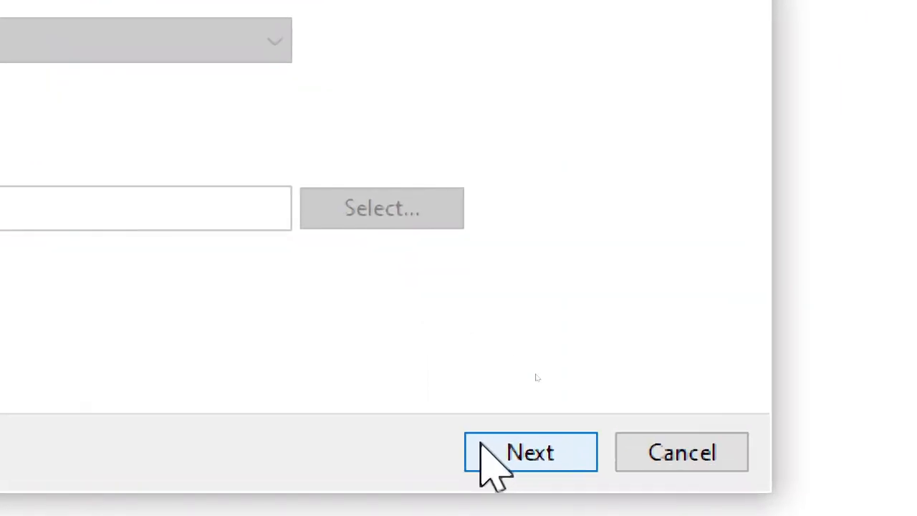
# - Confirm the settings, run the system image backup to completion, and decline the repair disc
pyautogui.click(530, 451)
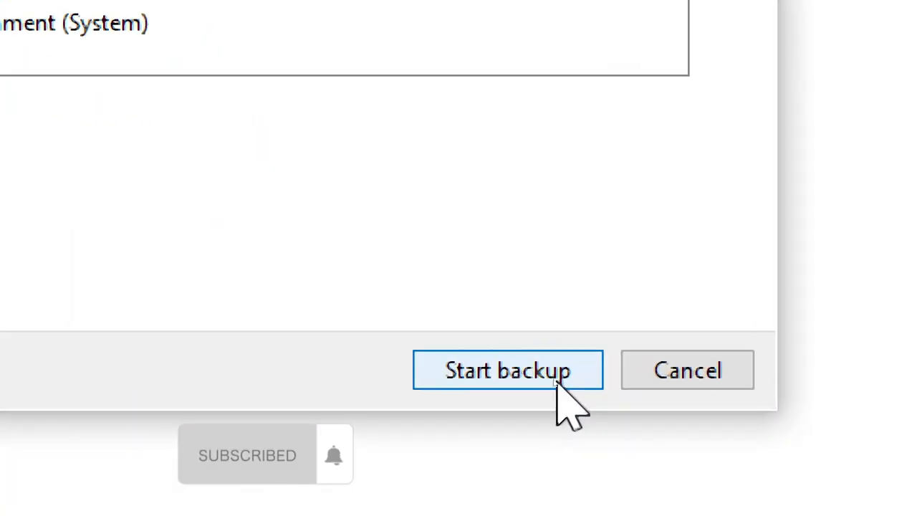
pyautogui.click(507, 369)
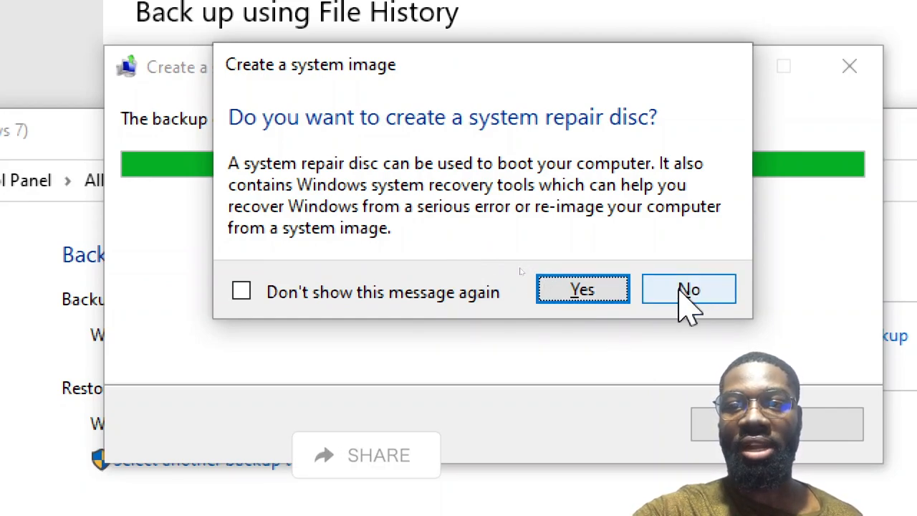
pyautogui.click(682, 290)
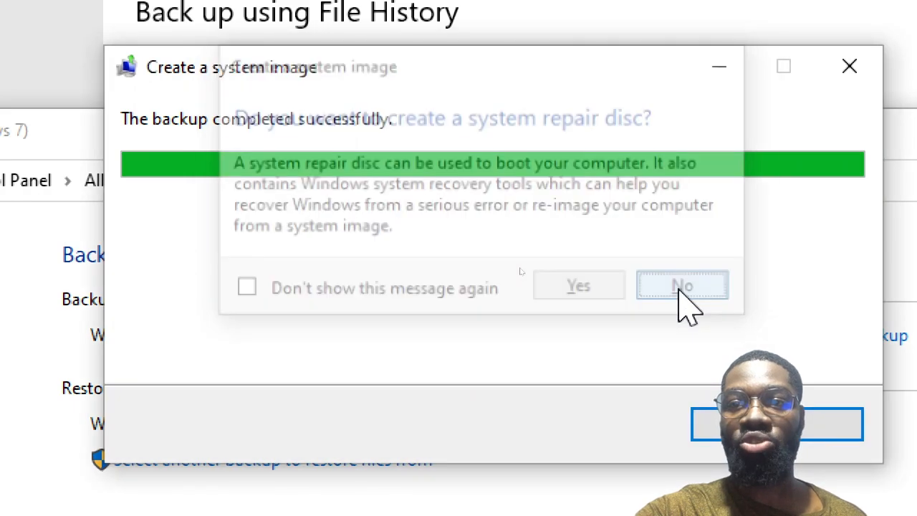
pyautogui.click(682, 285)
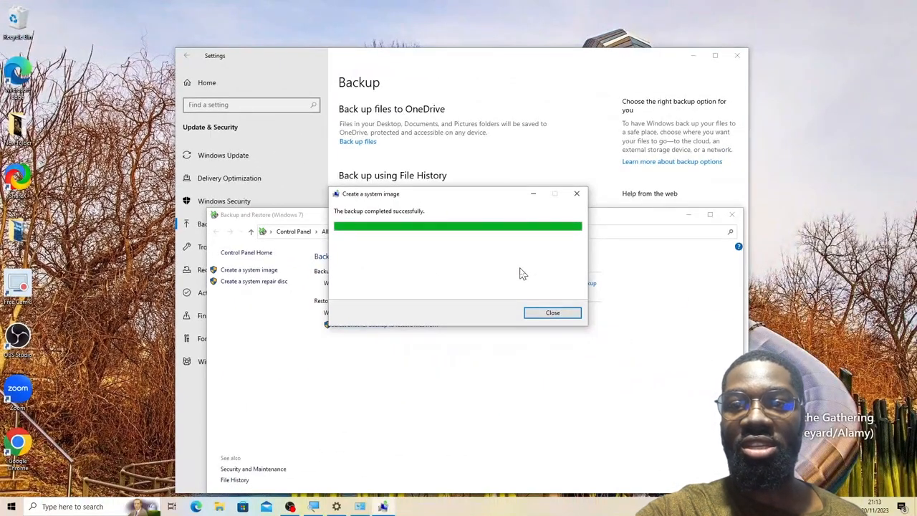